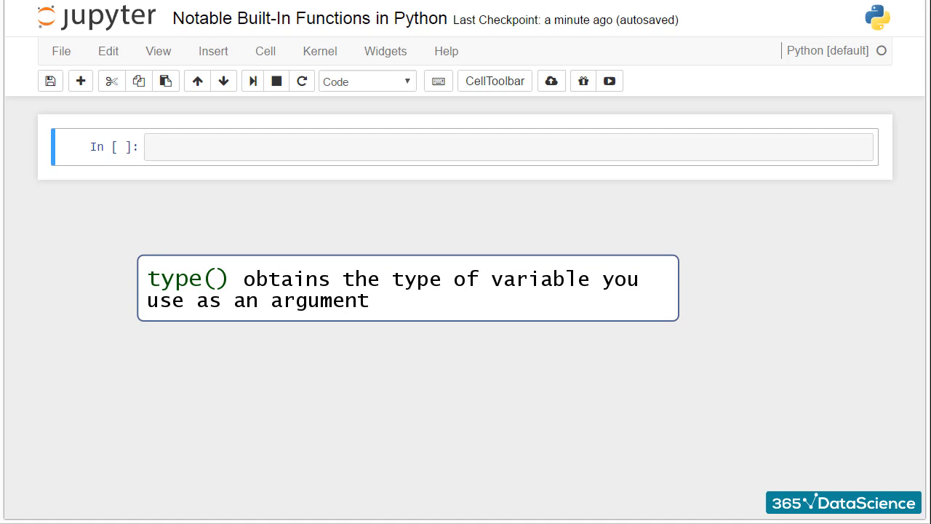
Run type(10) in the first cell, returning int
text(type(10)
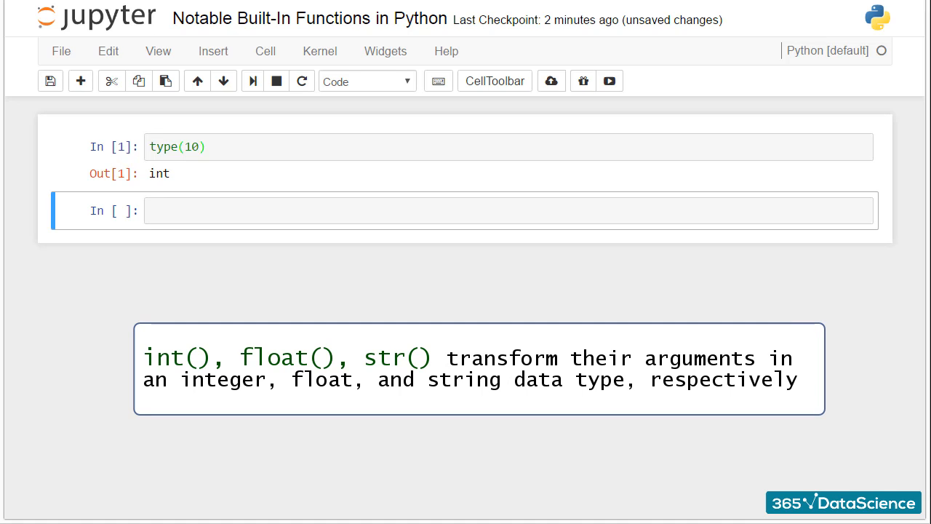
Run int(5.0), float(3) and str(500) in successive cells, giving 5, 3.0 and '500'
text(int())
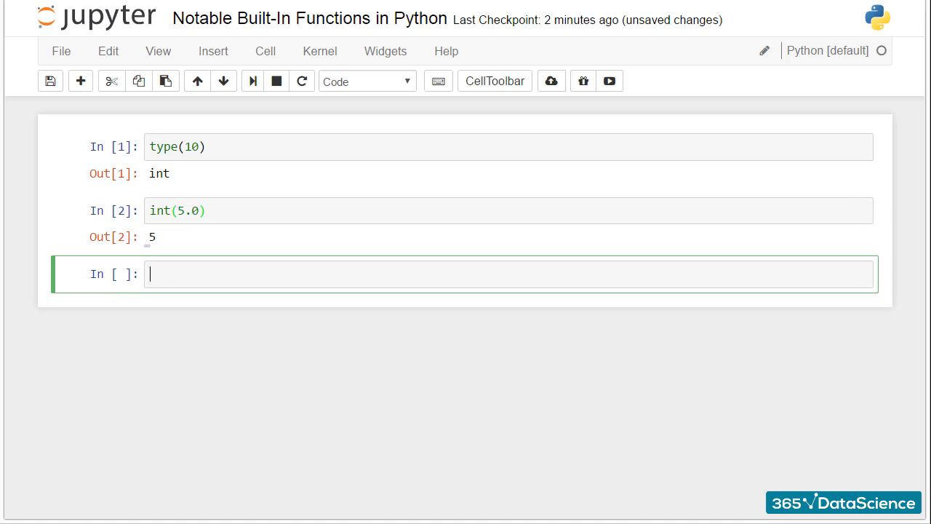
text(float(3)
text(str(500)
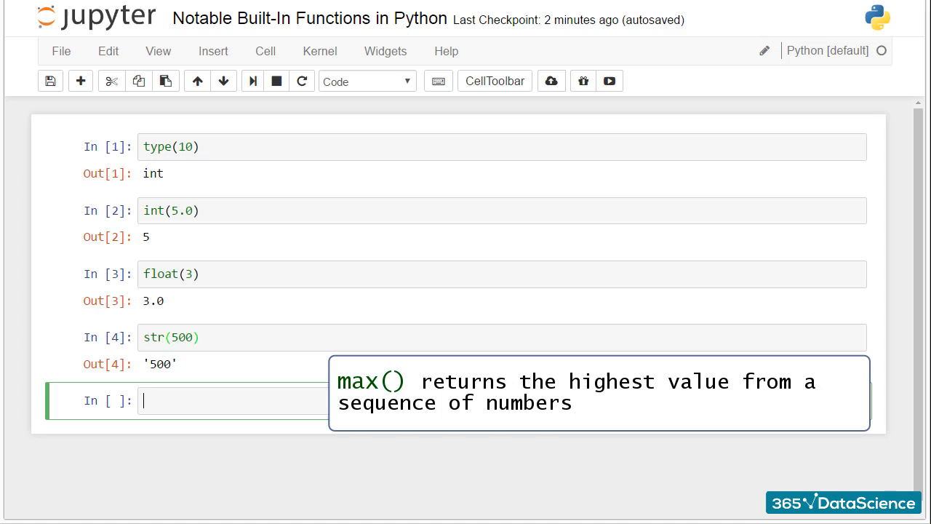
Run max(10,20,30) returning 30 and min(10,20,30) returning 10
text(max(10,20,30)
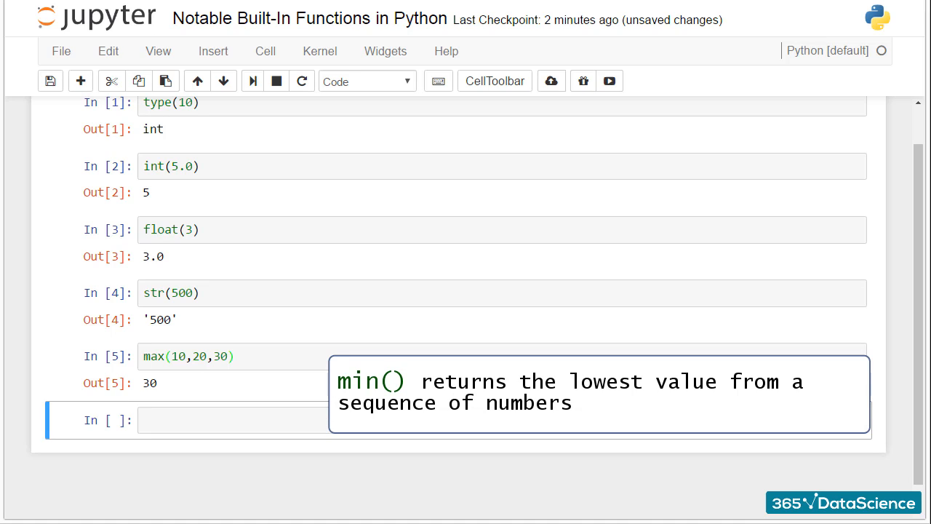
text(min())
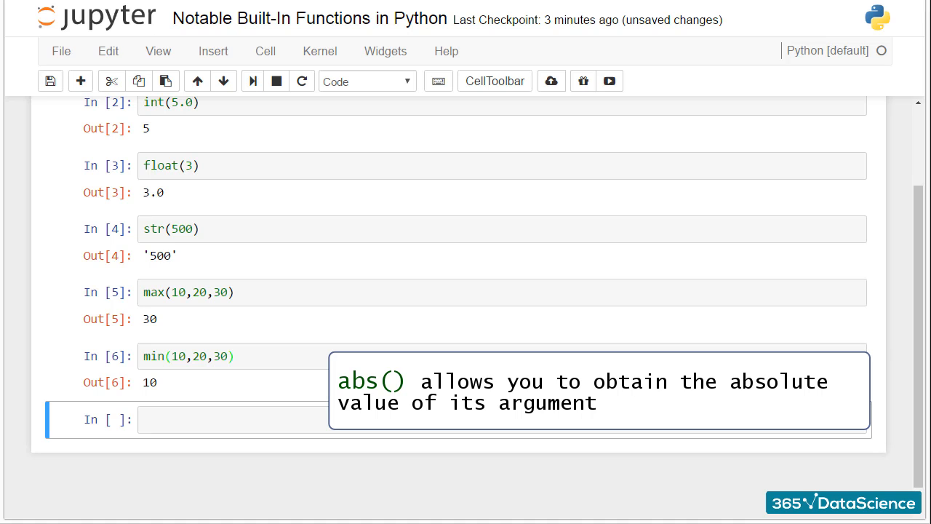
Run a cell setting z = -20 and evaluating abs(z) to 20
text(z =)
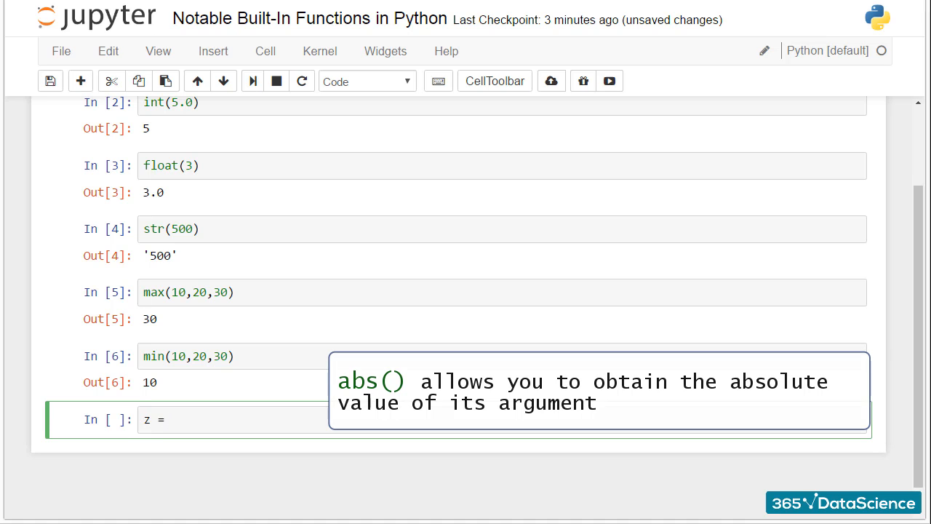
text(-20)
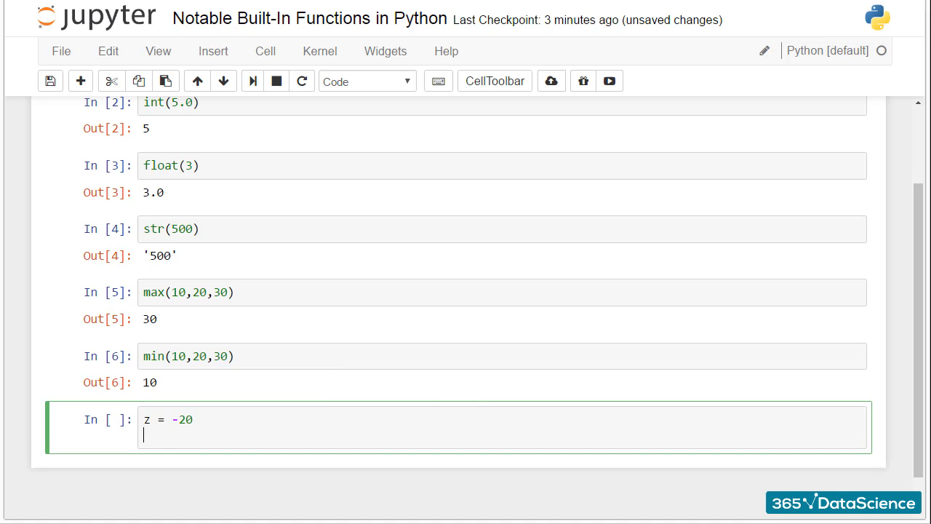
text(abs(z))
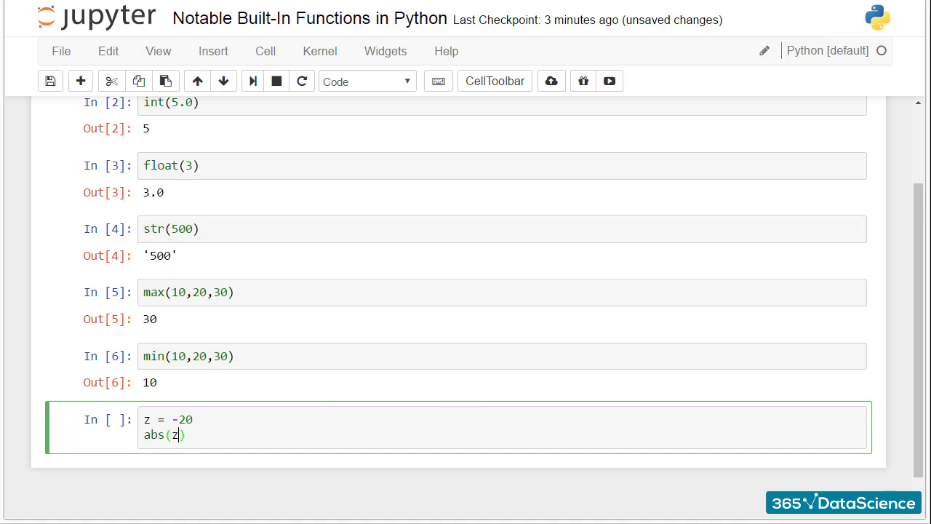
key(shift+enter)
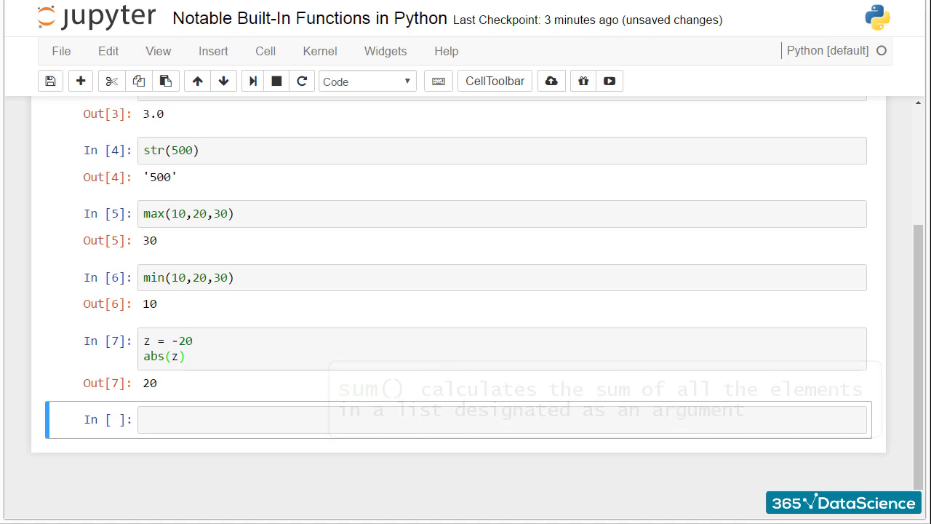
Define list_1 = [1,2,3,4], run sum(list_1) giving 10, and begin a round( cell
text(list)
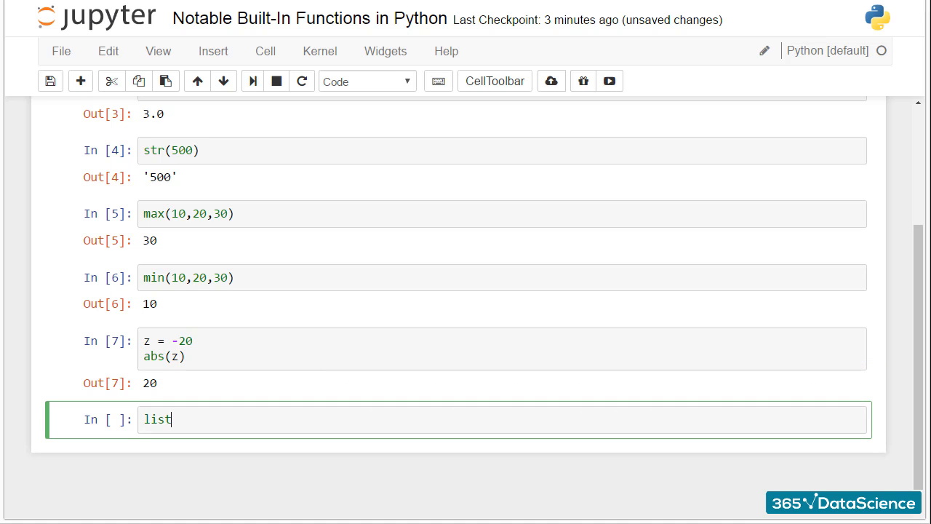
text(_1 = [1])
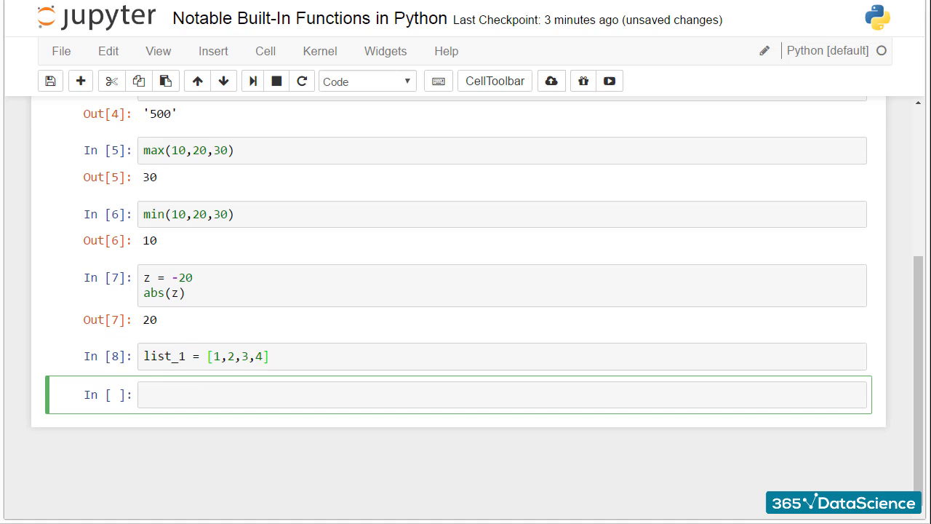
text(sum)
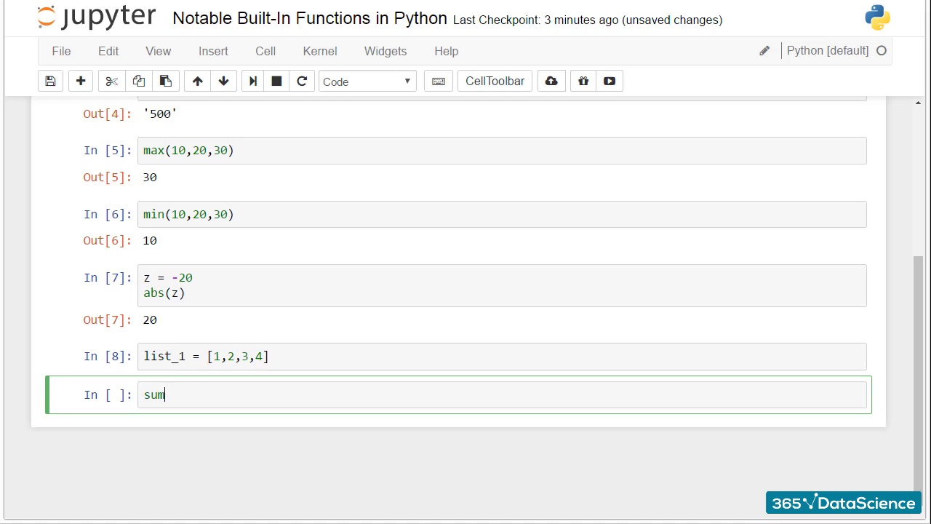
text((list_1))
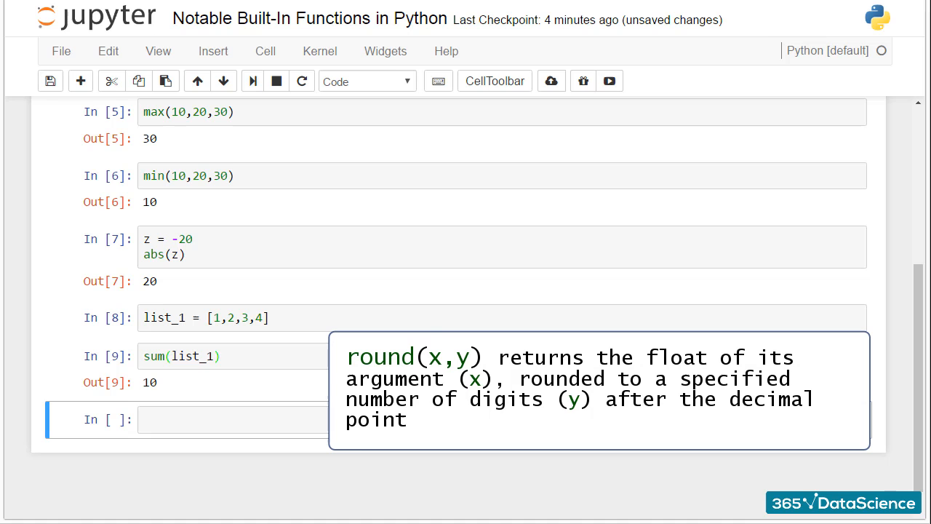
text(round()
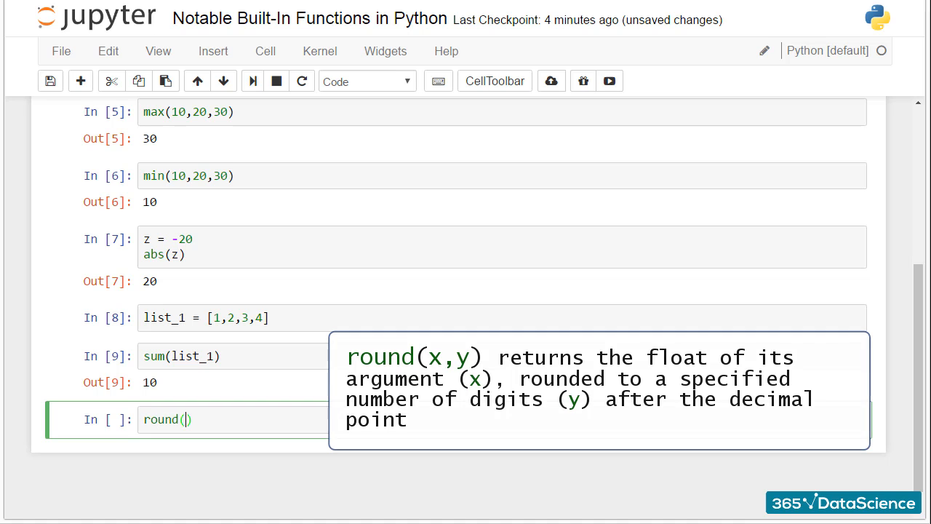
Run round(3.555,2) giving 3.56 and round(3.2) giving 3.0
text(3.555,2)
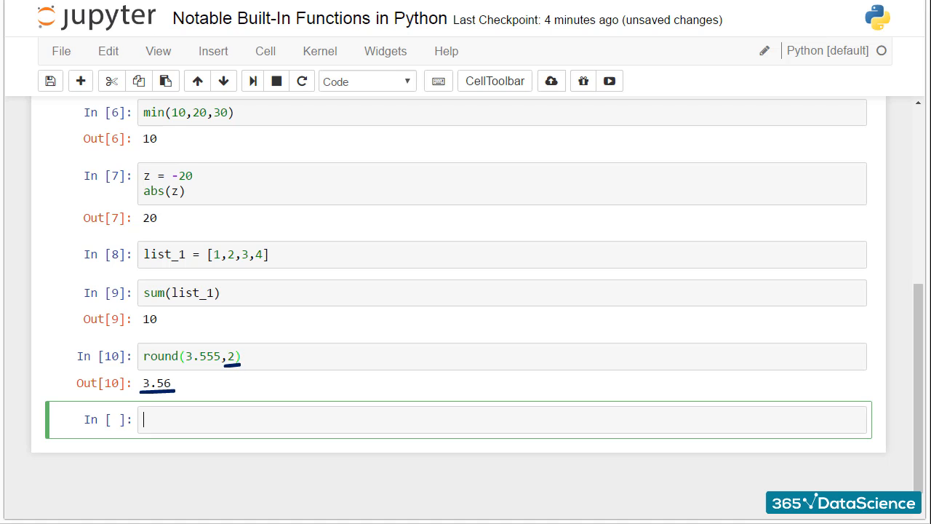
text(round()
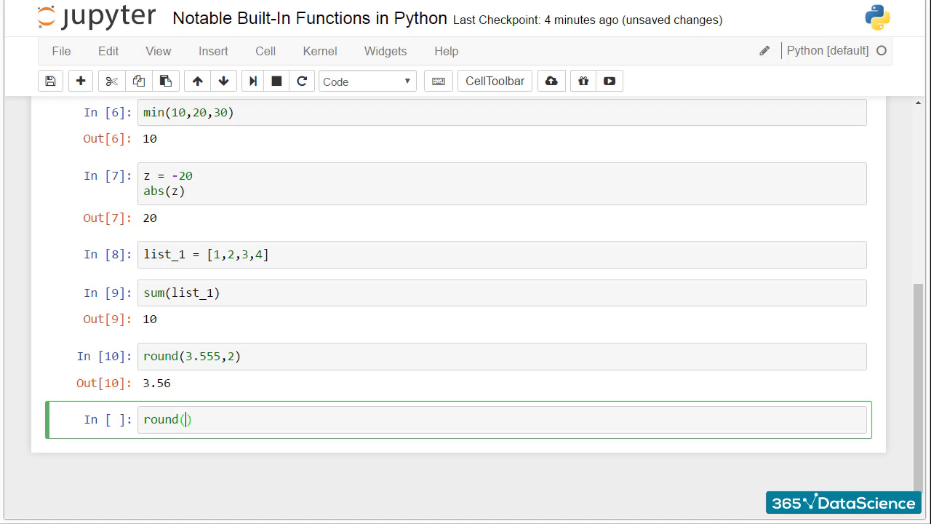
text(3.2)
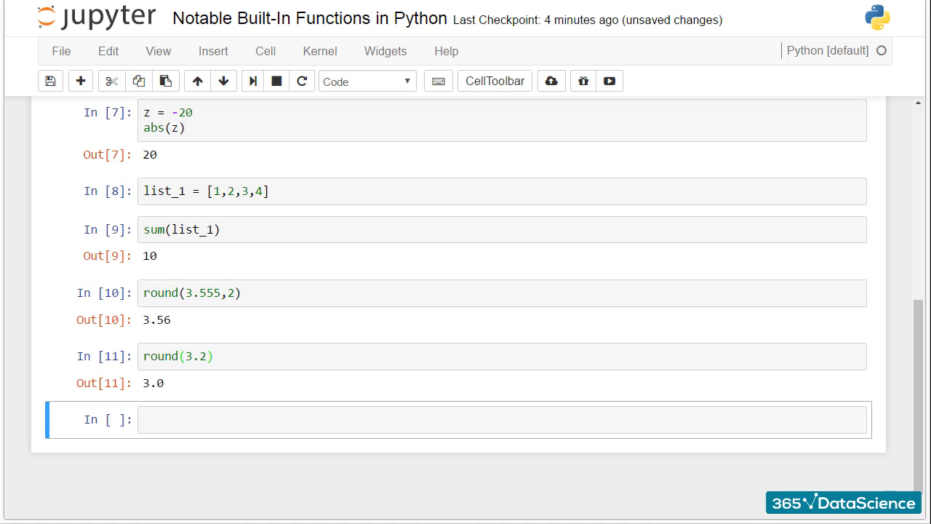
Run 2 ** 10 and pow(2,10), each returning 1024
text(2)
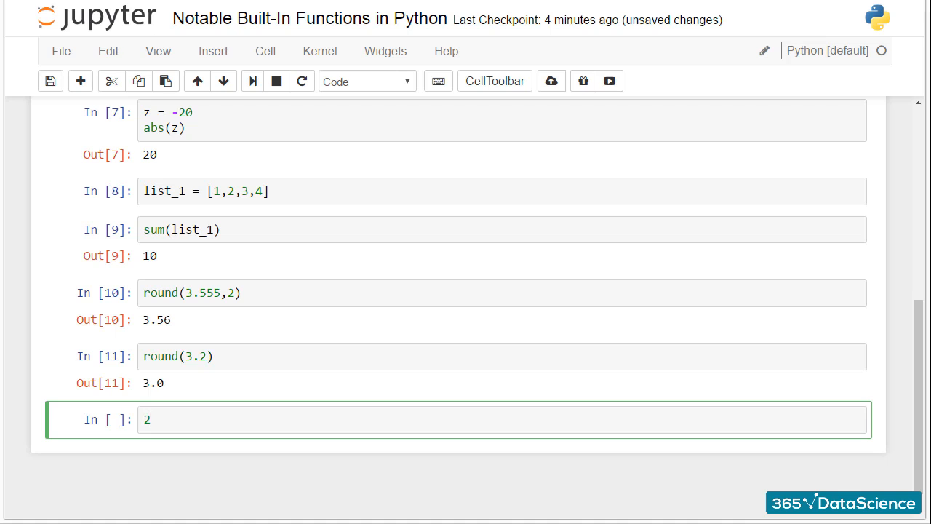
text(** 10)
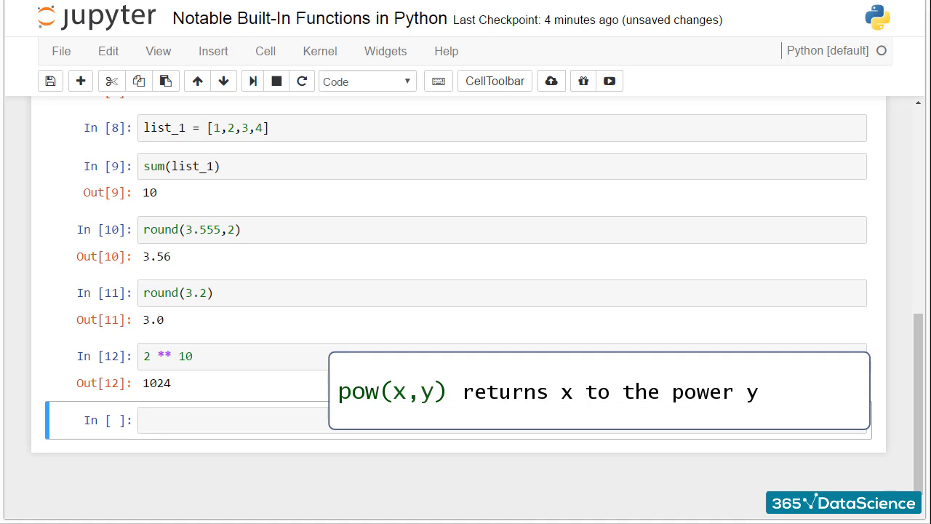
text(pow)
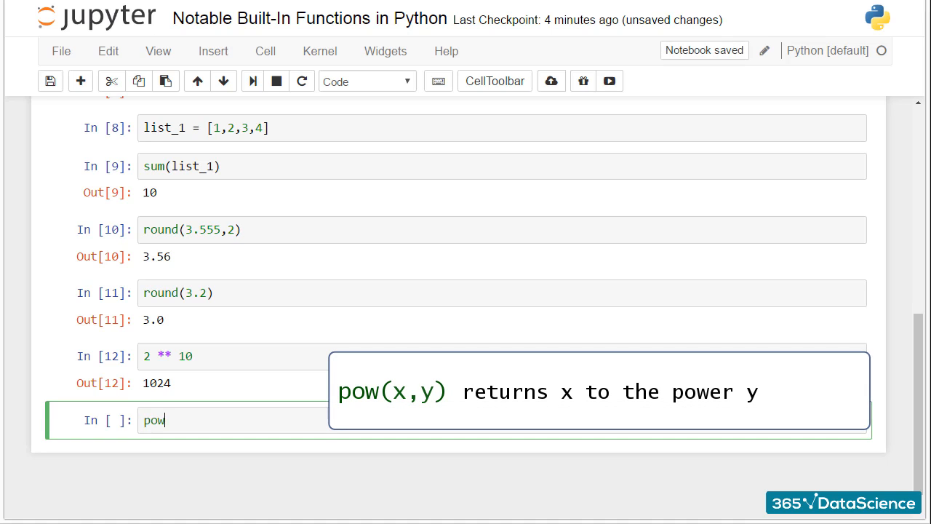
text((2,)
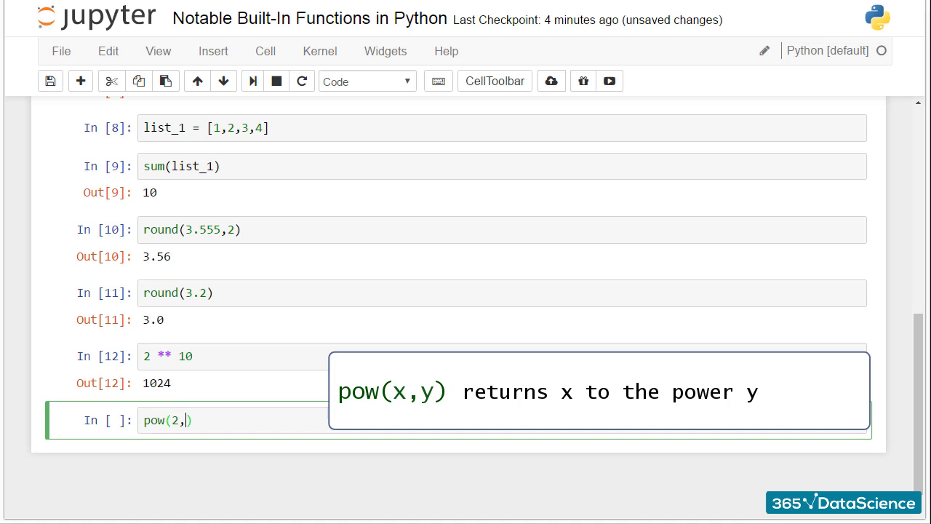
text(10)
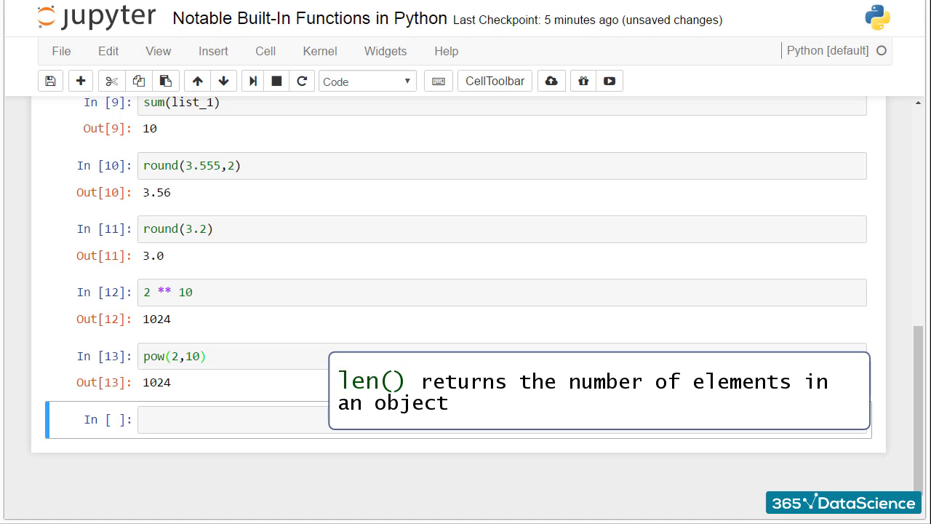
Run len('Mathematics') returning 11, leaving the new empty cell unselected for editing
text(l)
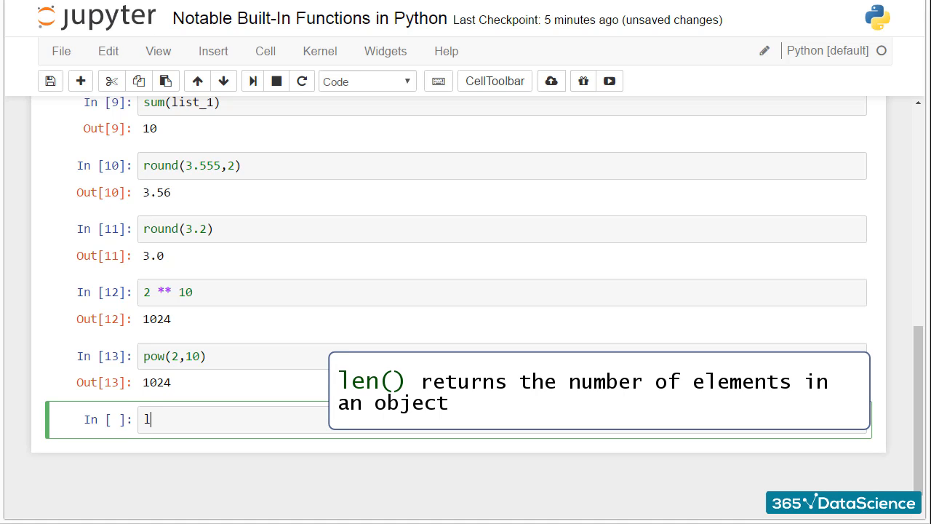
text(en(''))
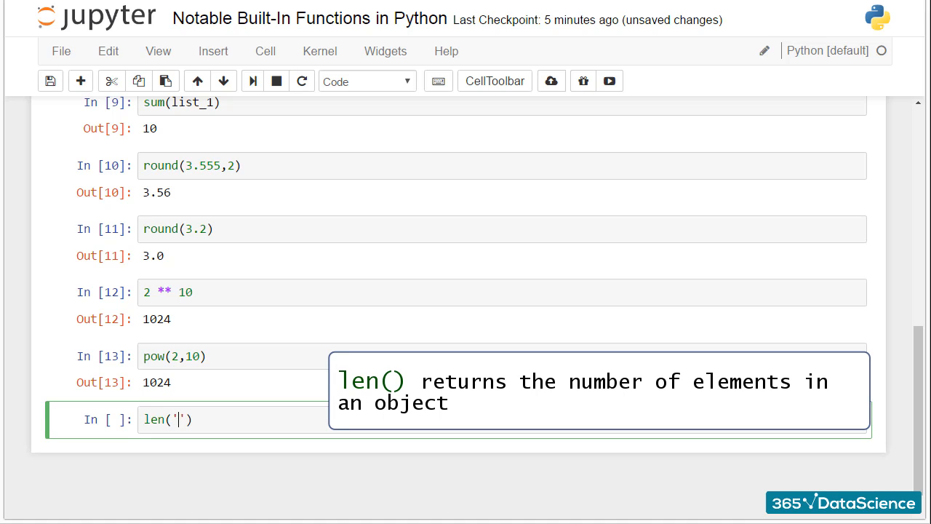
text(Mathemati)
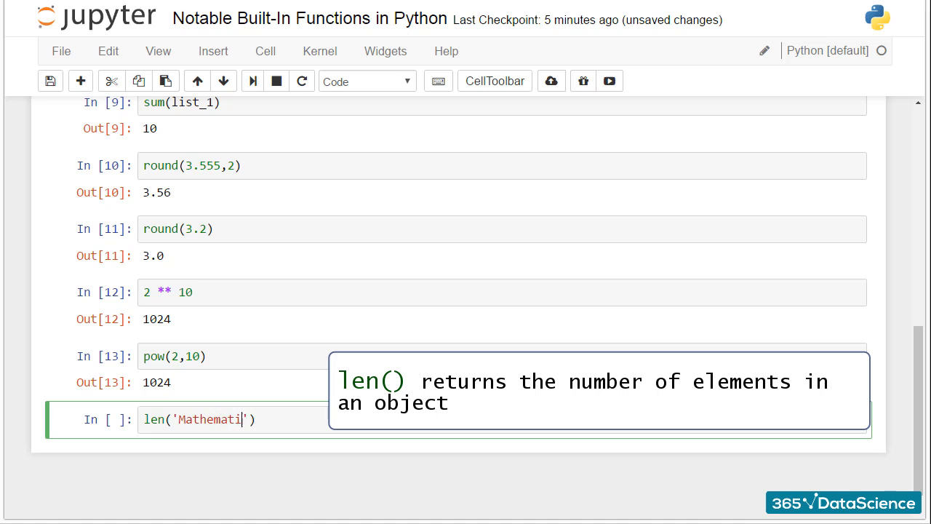
text(cs)
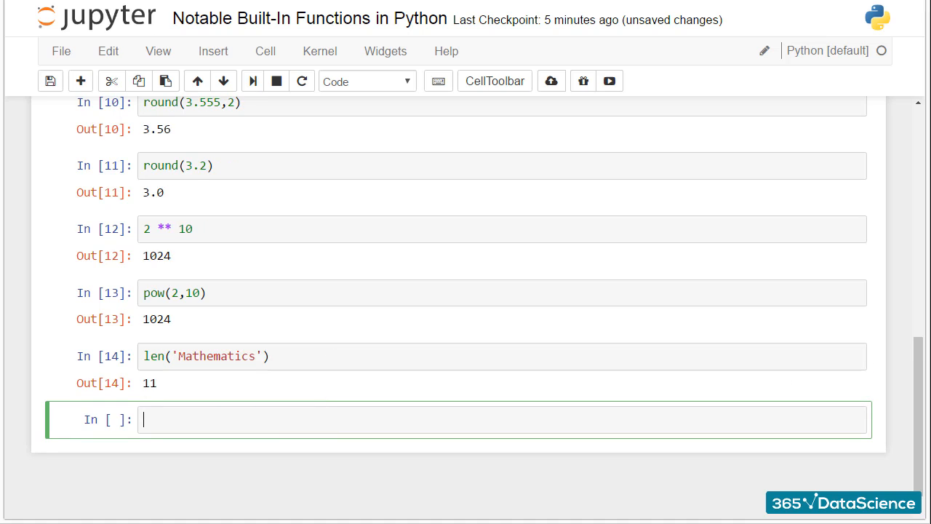
key(Escape)
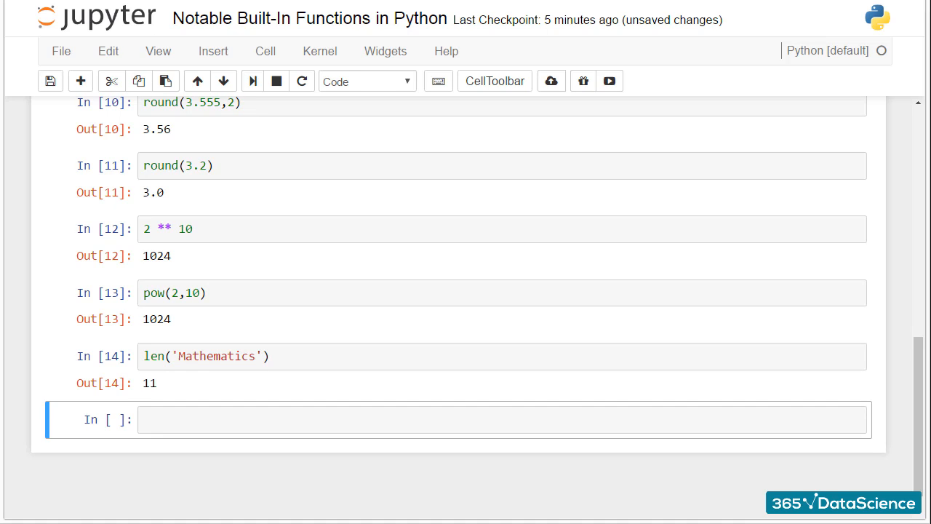